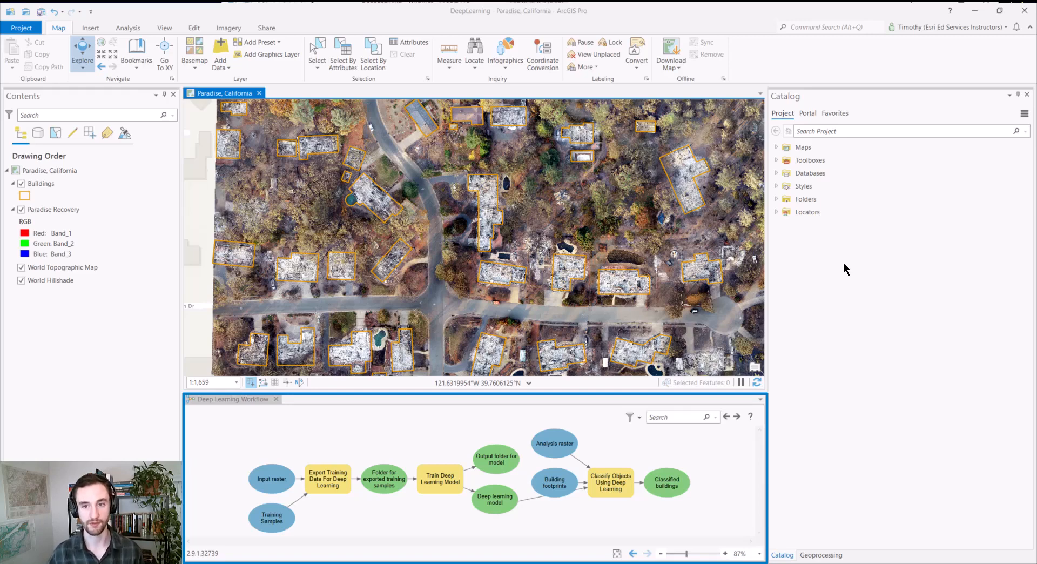
Open Export Training Data For Deep Learning from the Image Analyst Deep Learning toolset.
click(327, 479)
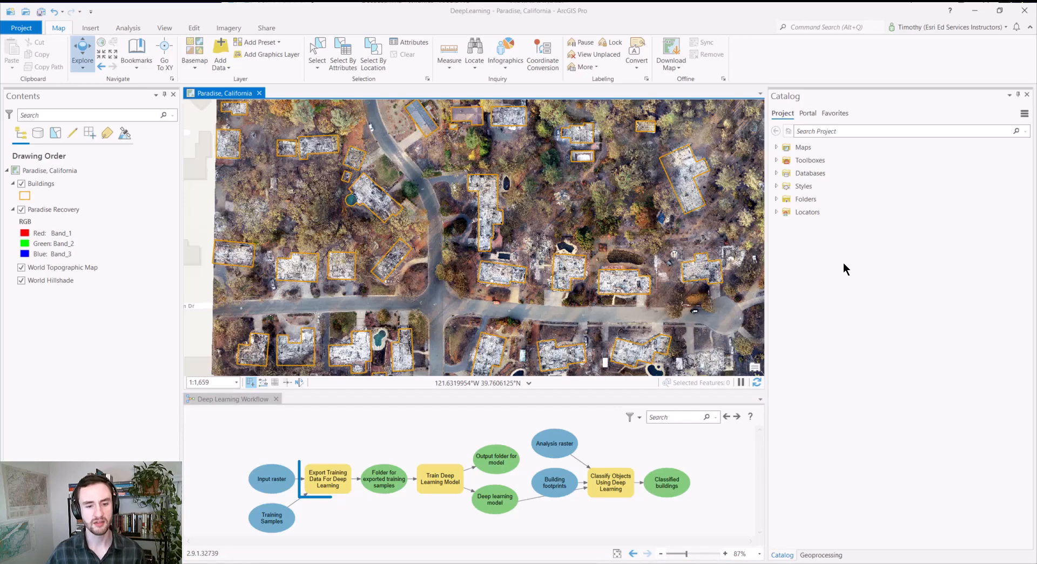
click(327, 479)
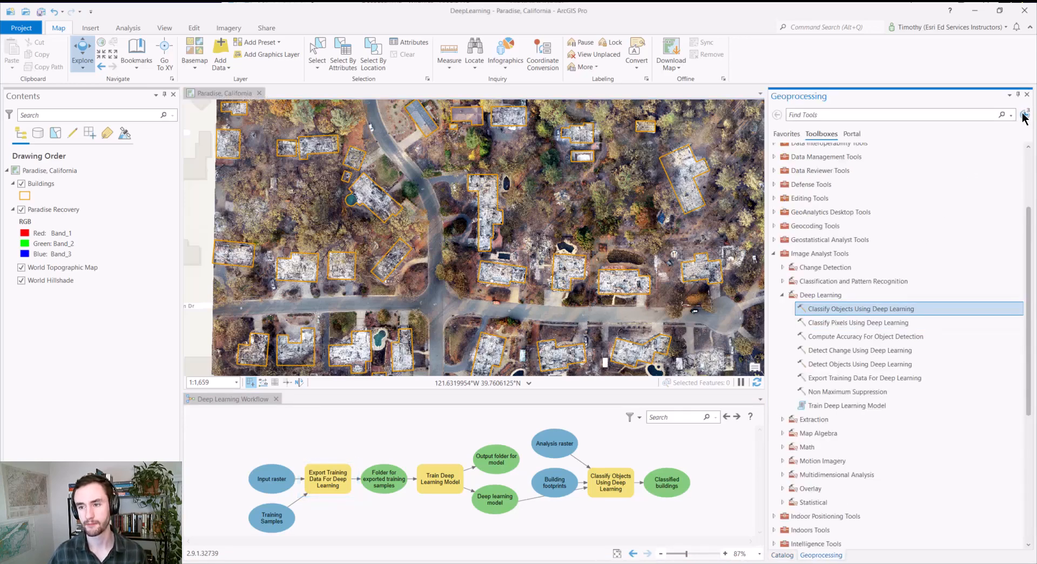
click(864, 377)
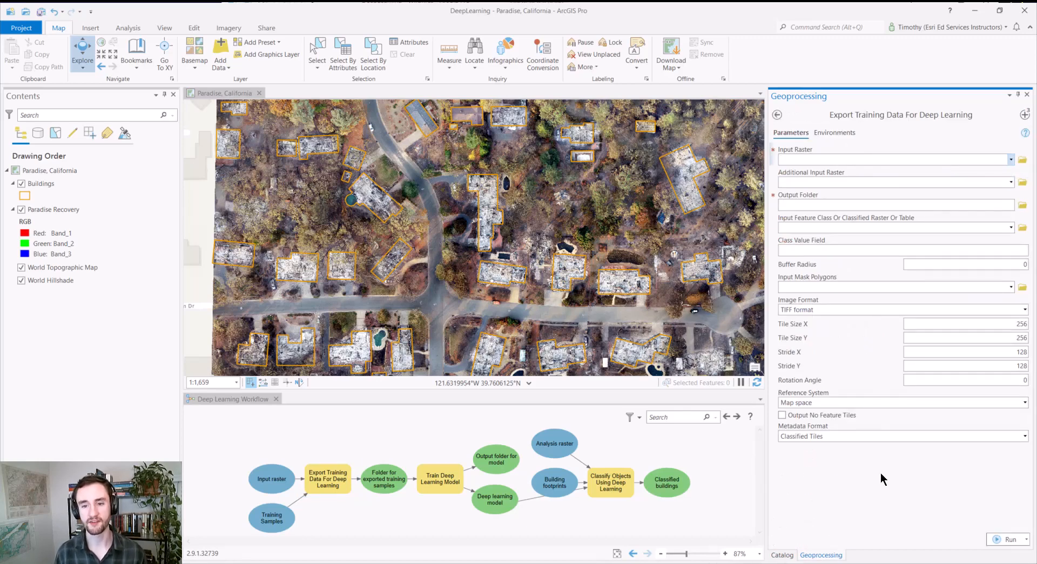
Focus the Input Raster field and expand the Metadata Format choices for review.
click(893, 159)
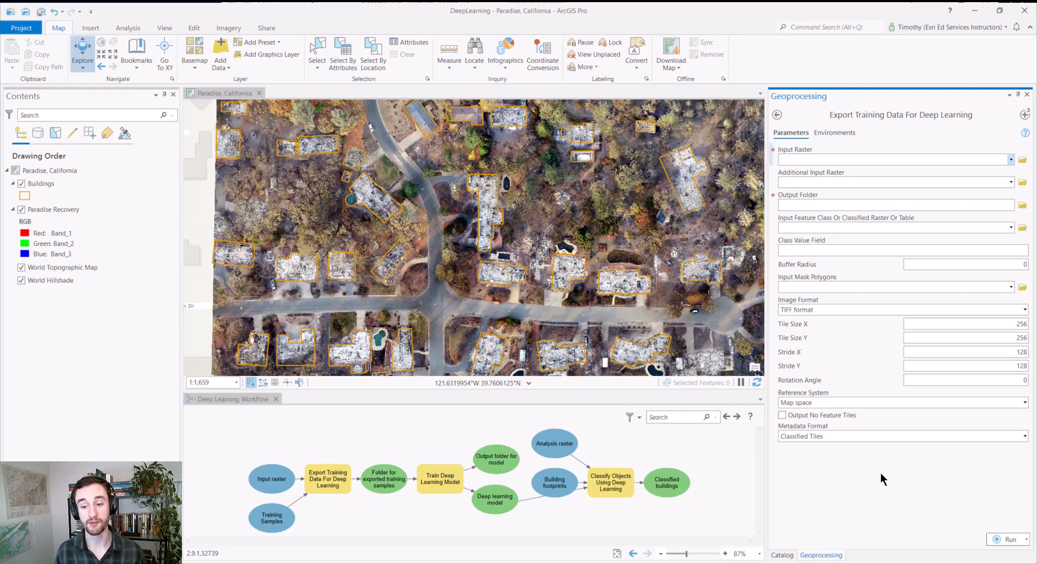
click(894, 159)
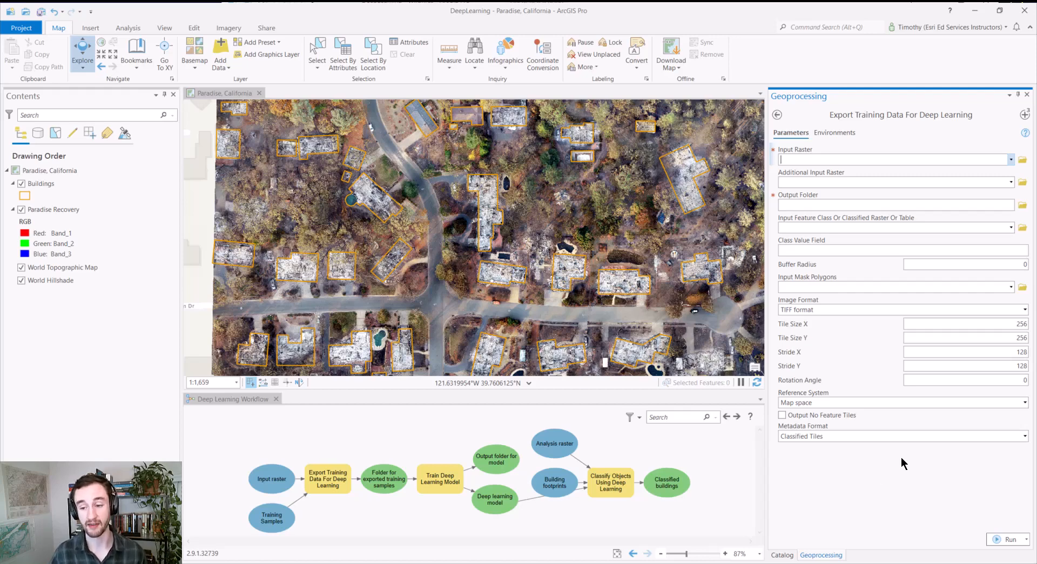
click(1024, 435)
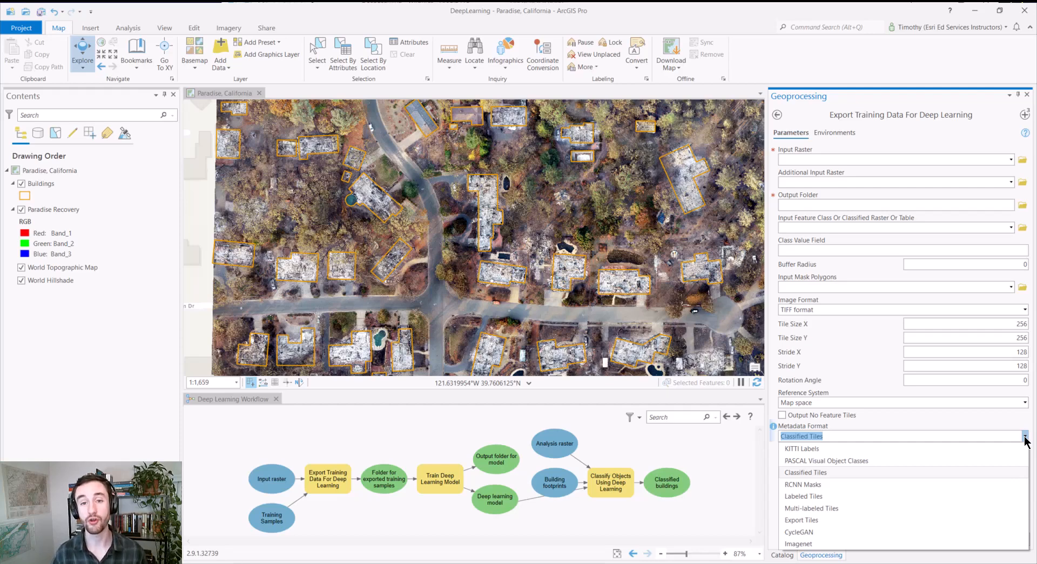
mouse_move(337, 450)
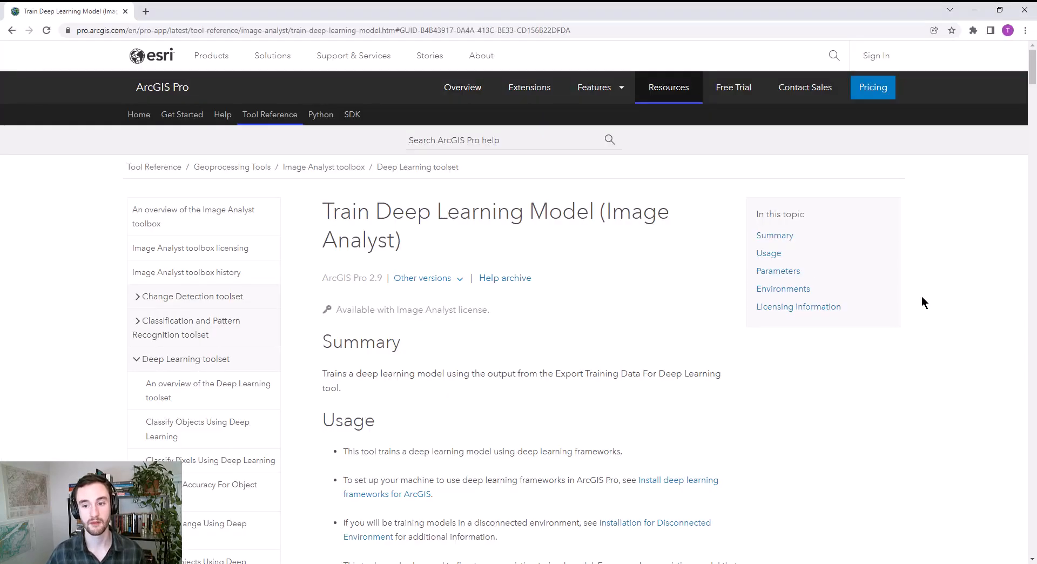
mouse_move(1021, 452)
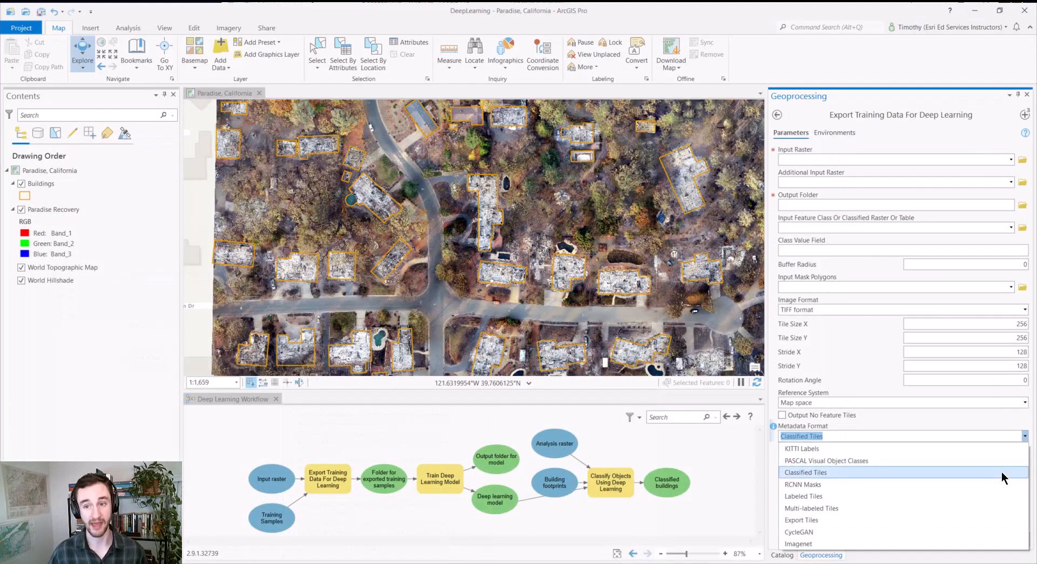
Dismiss the Metadata Format list, keeping Classified Tiles selected.
click(805, 472)
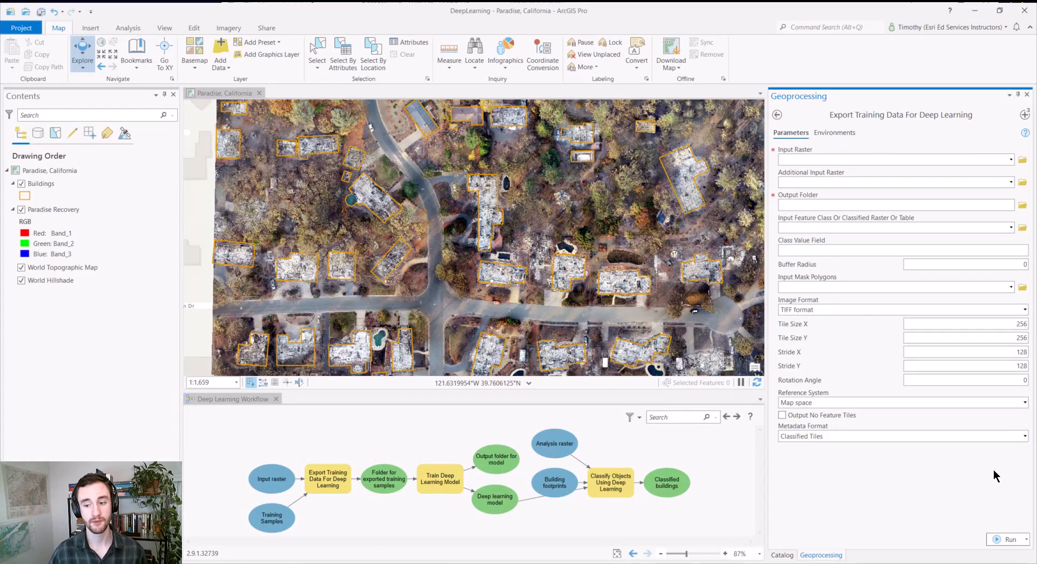
mouse_move(900, 491)
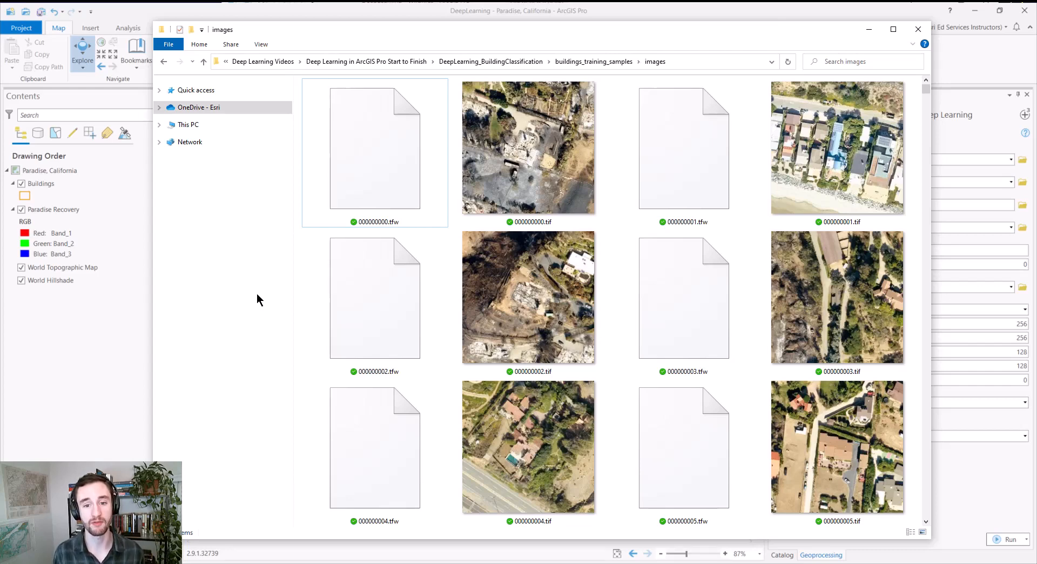
Select the first exported .tif image chip in the buildings_training_samples images folder.
click(528, 147)
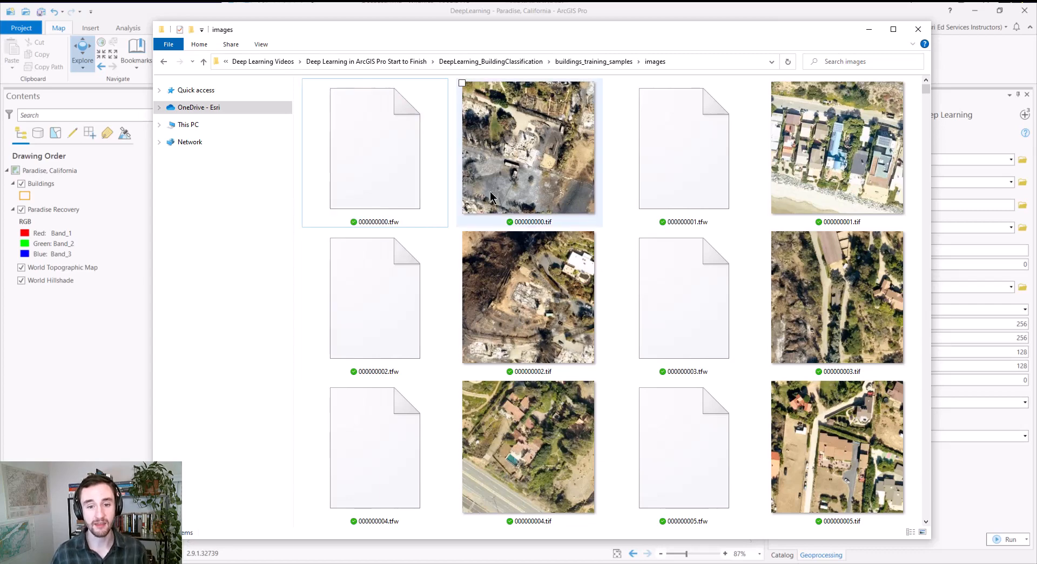
mouse_move(530, 179)
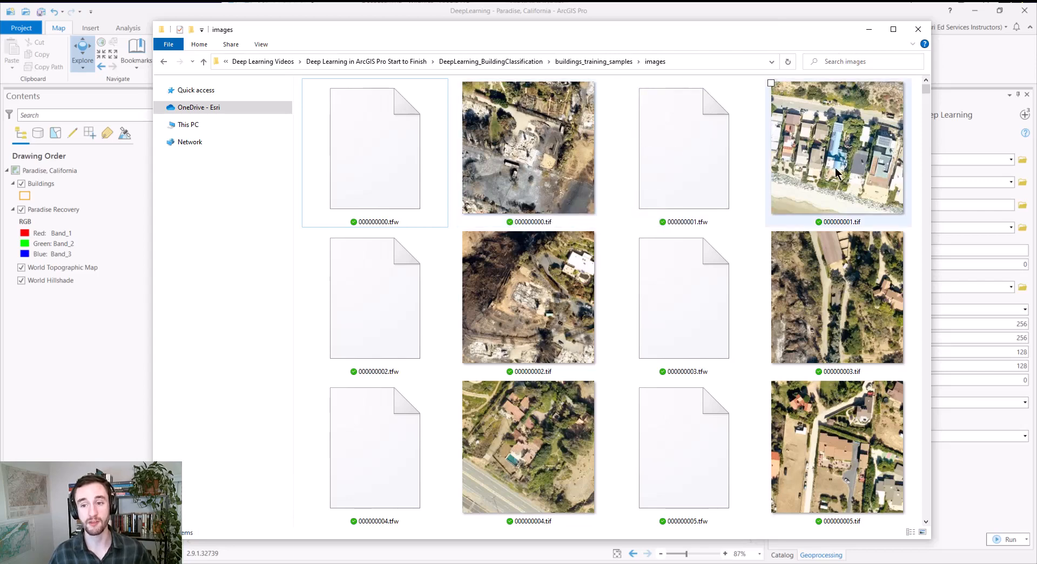
mouse_move(836, 159)
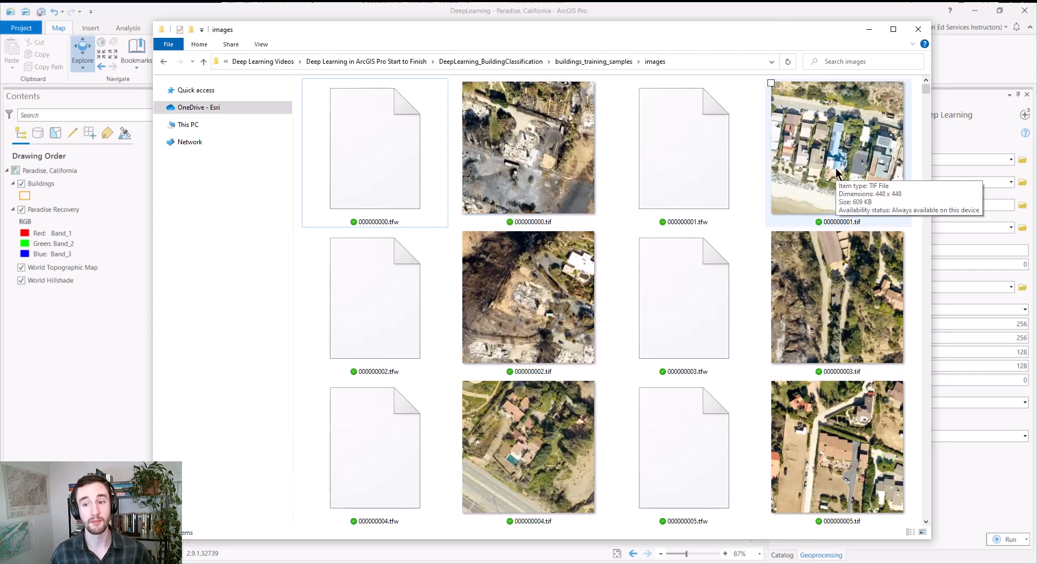
mouse_move(868, 29)
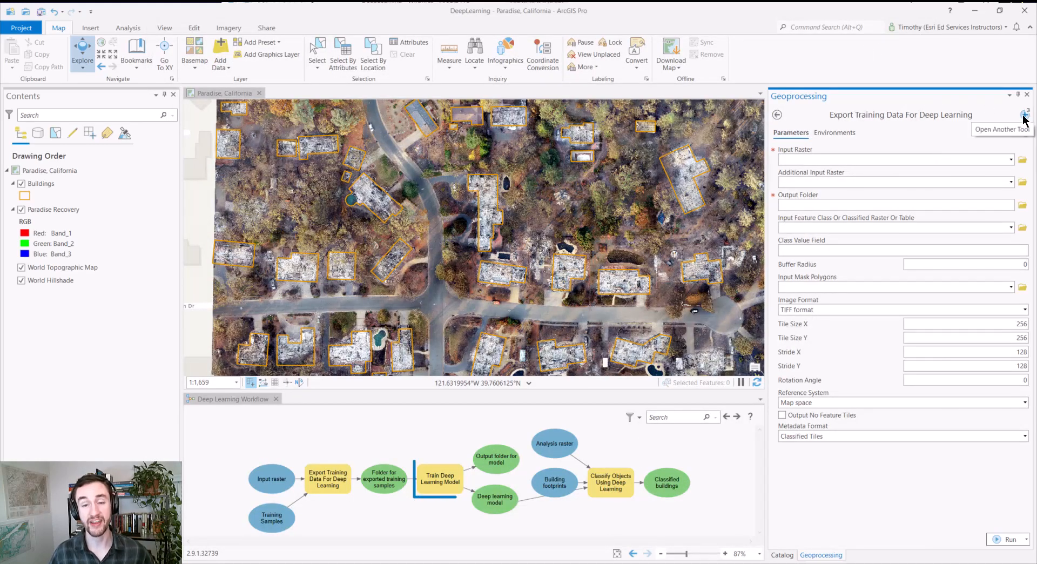
Switch to Train Deep Learning Model, review model types, and browse for input training data.
click(439, 478)
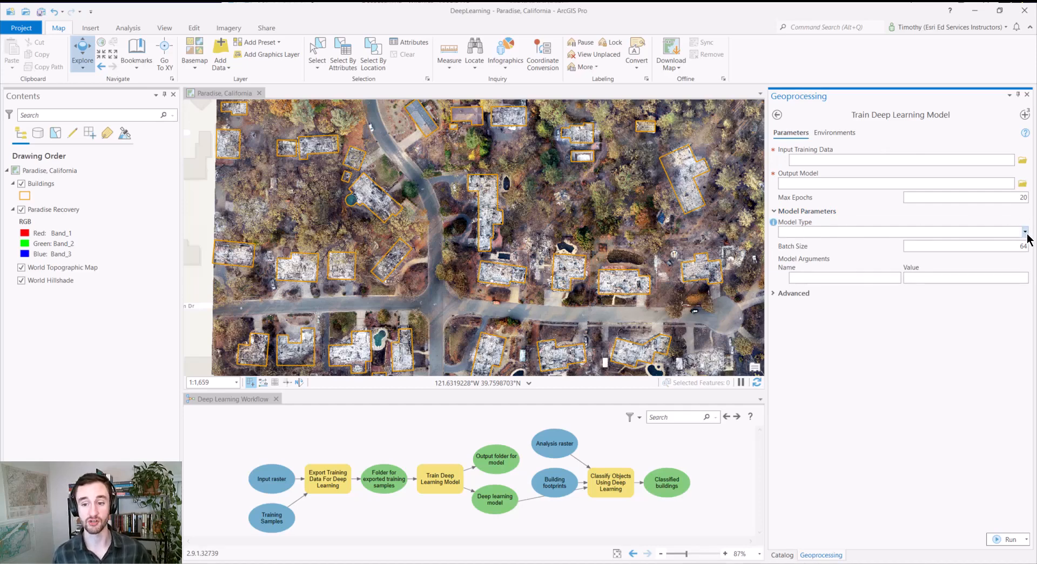
click(1024, 231)
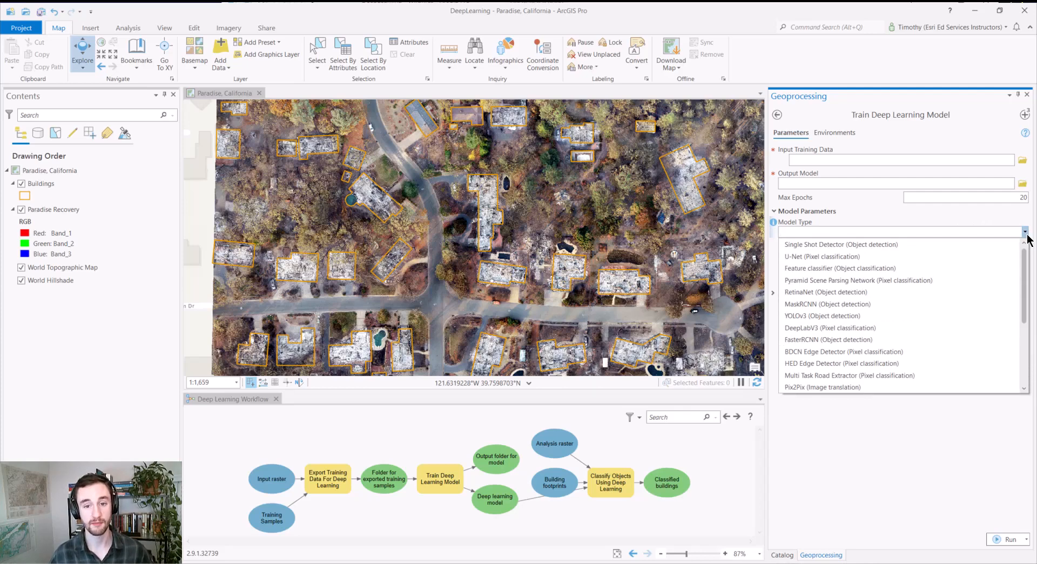
click(1024, 231)
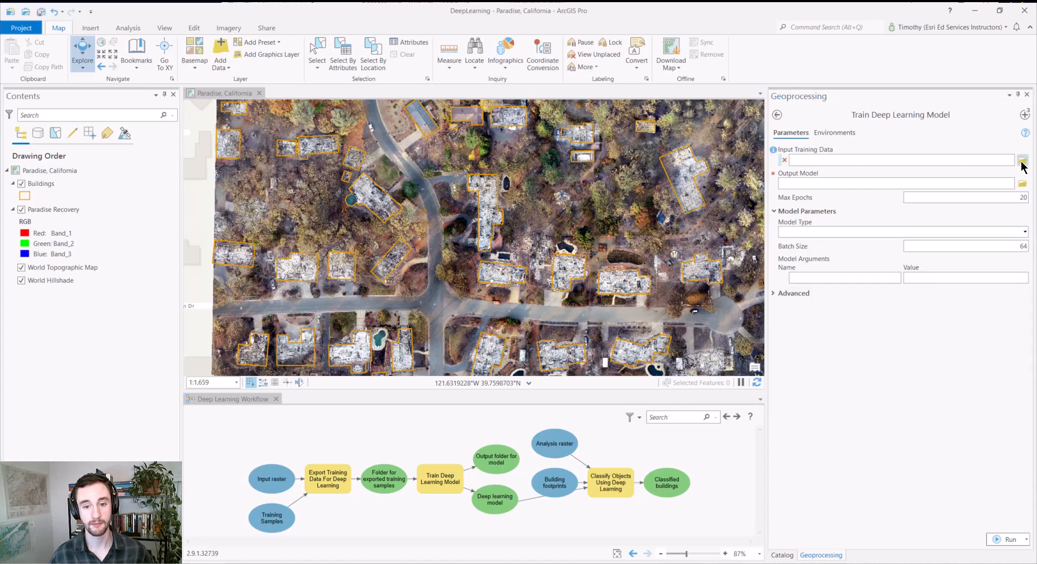
click(1022, 160)
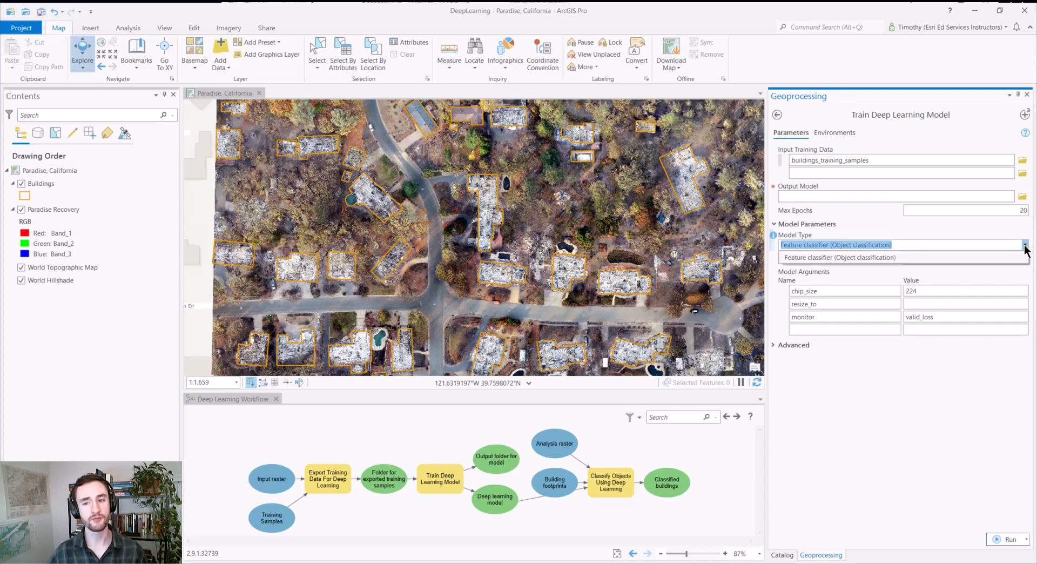
mouse_move(985, 397)
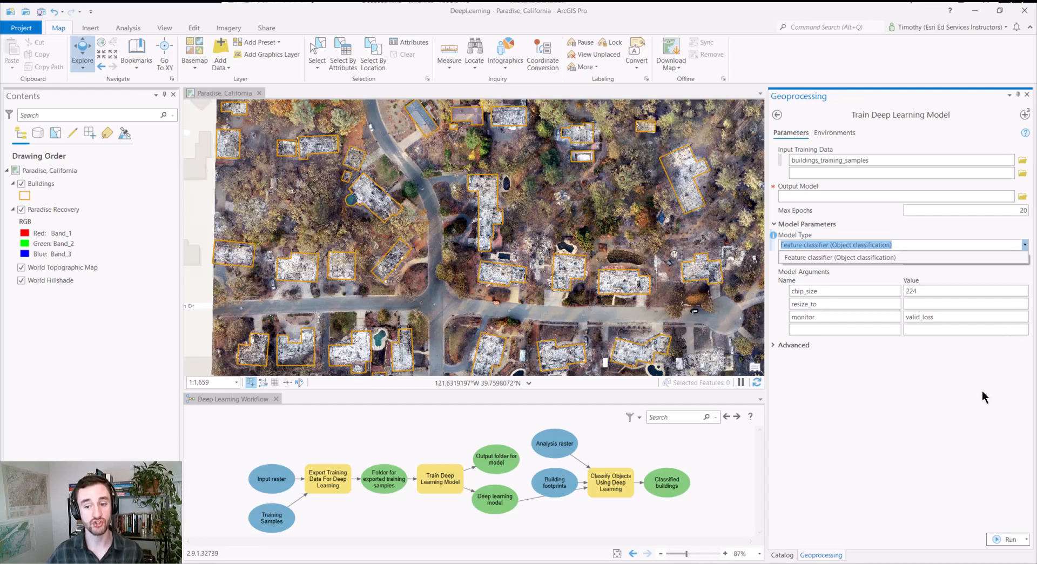
Keep Feature classifier as model type and return to the geoprocessing toolboxes list.
click(835, 257)
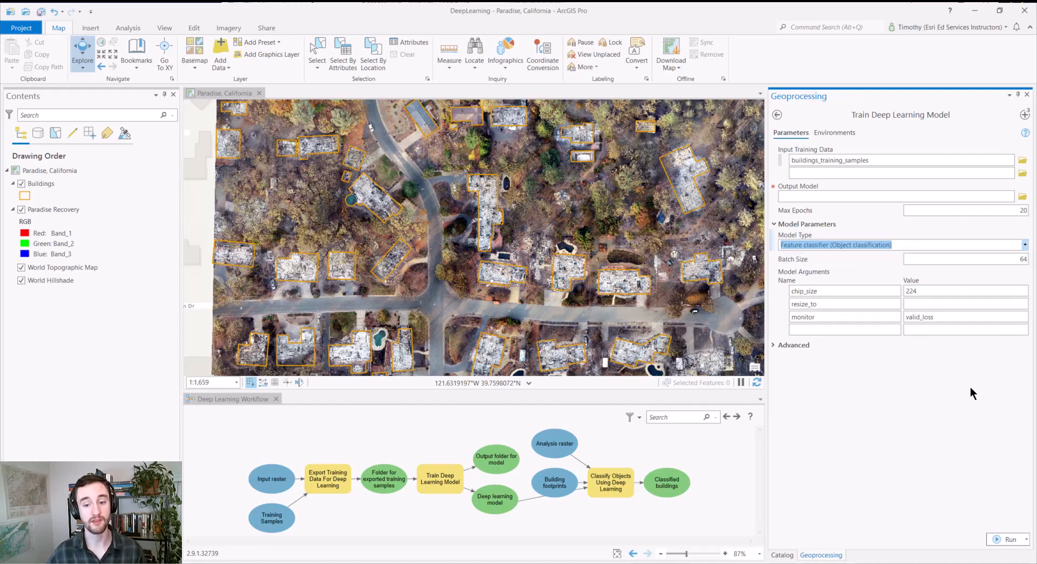
click(777, 114)
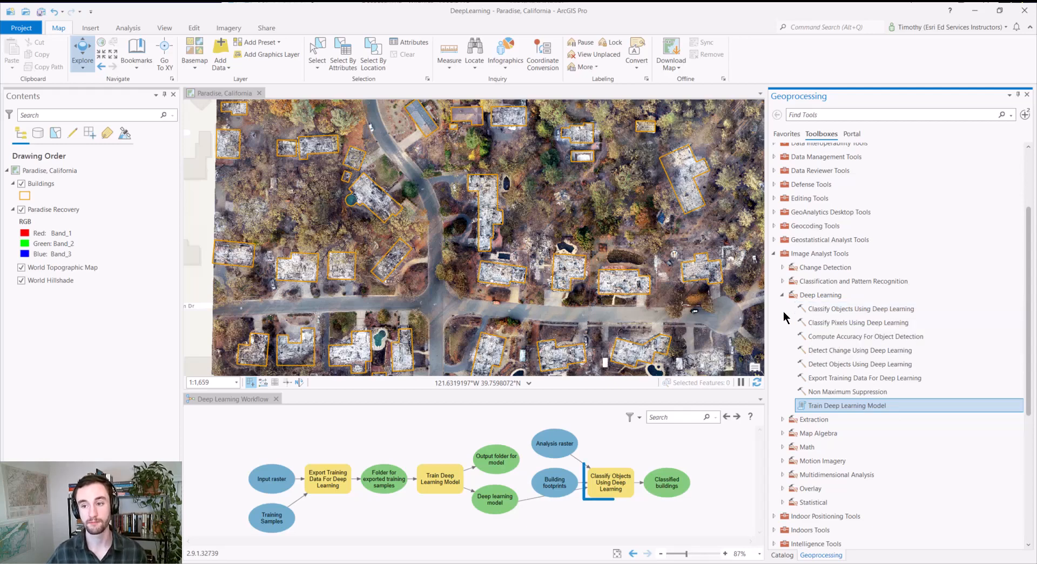
Start Classify Objects Using Deep Learning with Paradise Recovery raster and Buildings features, then browse for the model.
click(609, 482)
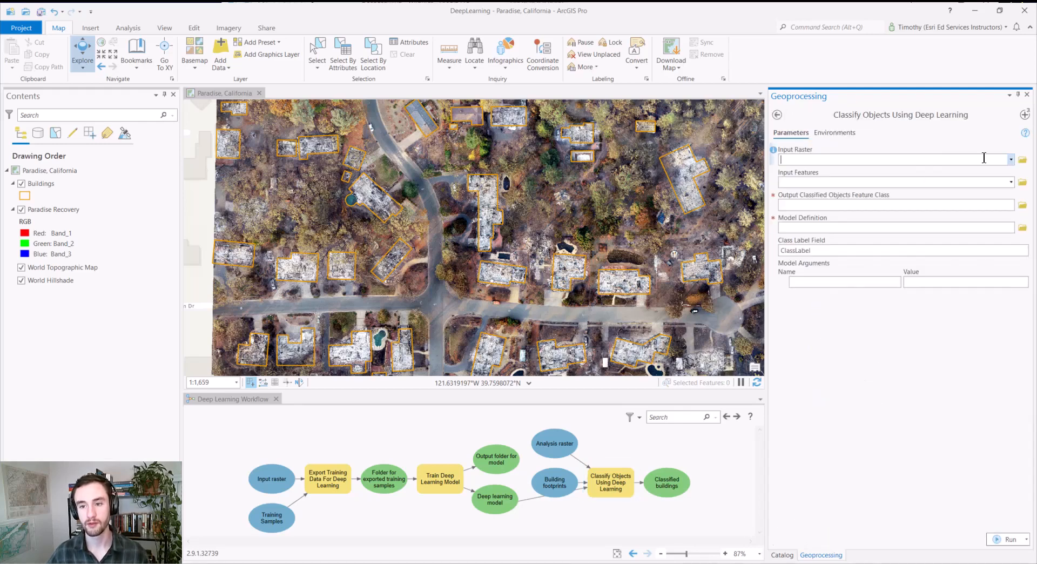
click(1010, 158)
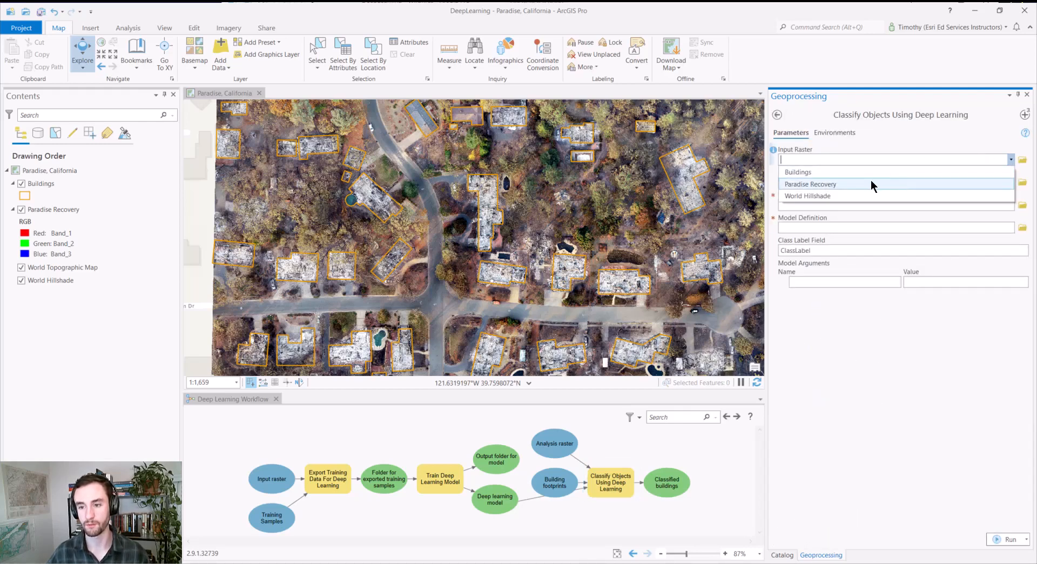
click(810, 184)
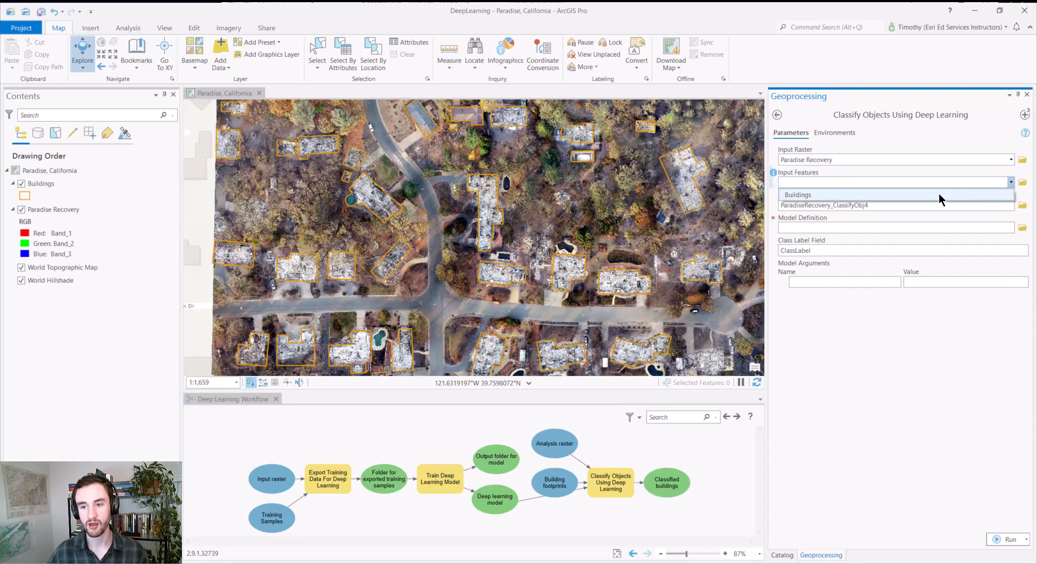
click(797, 194)
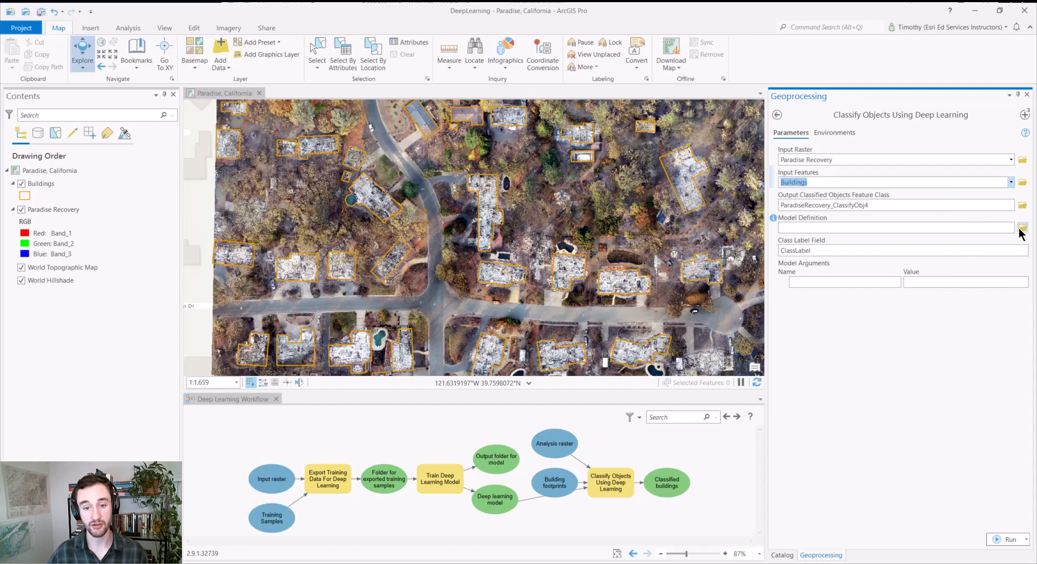
click(1023, 228)
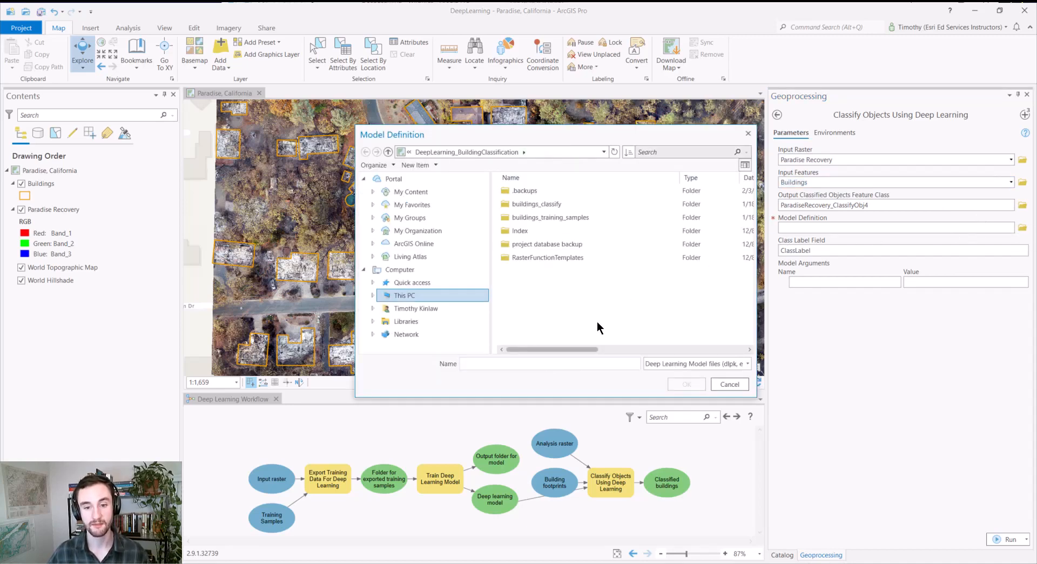
Choose buildings_classify.dlpk from the buildings_classify folder as the model definition.
double_click(537, 203)
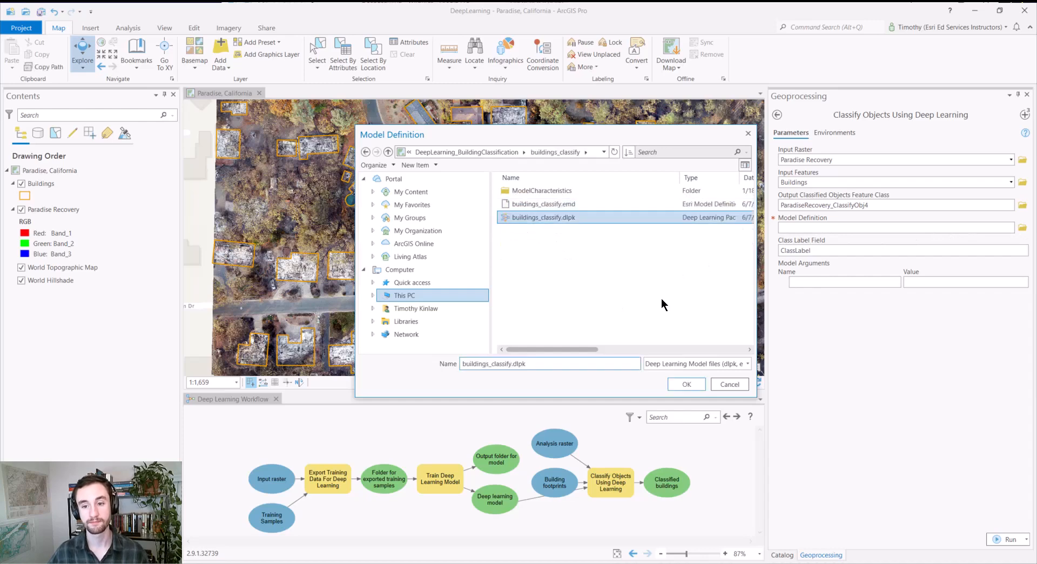
mouse_move(671, 374)
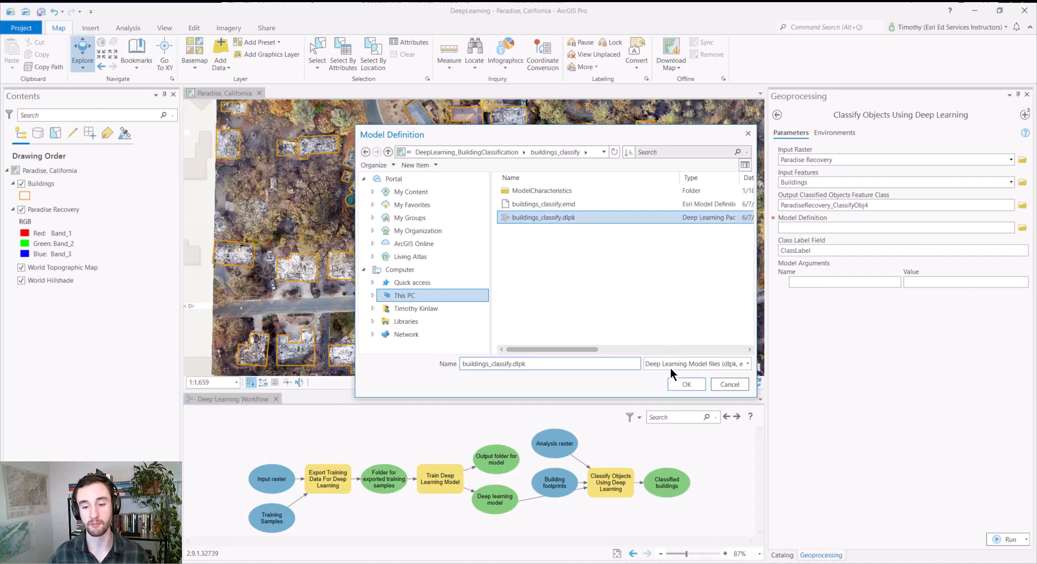
click(686, 384)
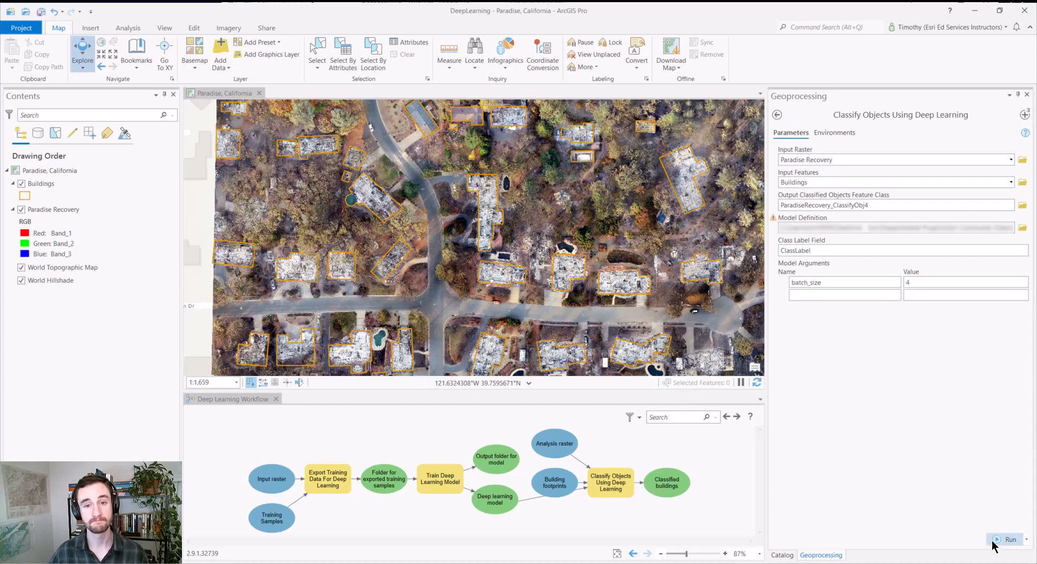
Run the classification to add the ParadiseRecovery_ClassifyObj4 building layer to the map.
click(1010, 539)
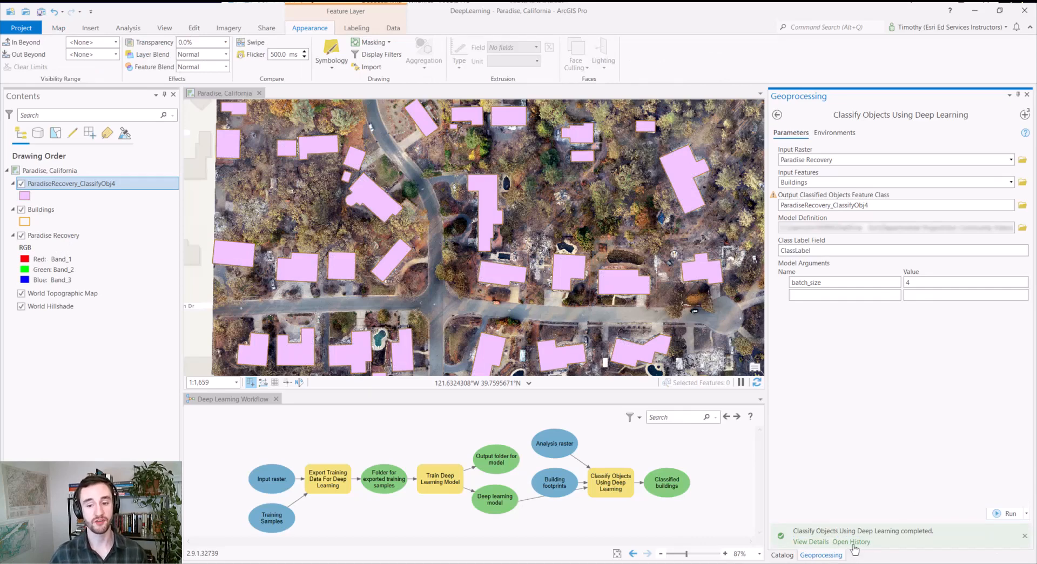
click(810, 541)
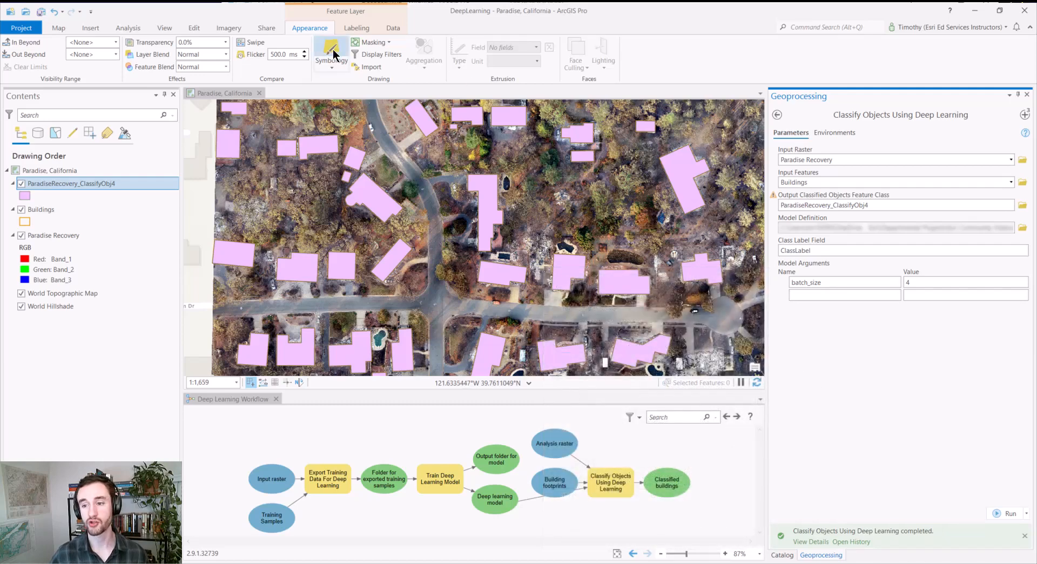
Set ParadiseRecovery_ClassifyObj4 symbology to Unique Values on the ClassLabel field.
click(330, 49)
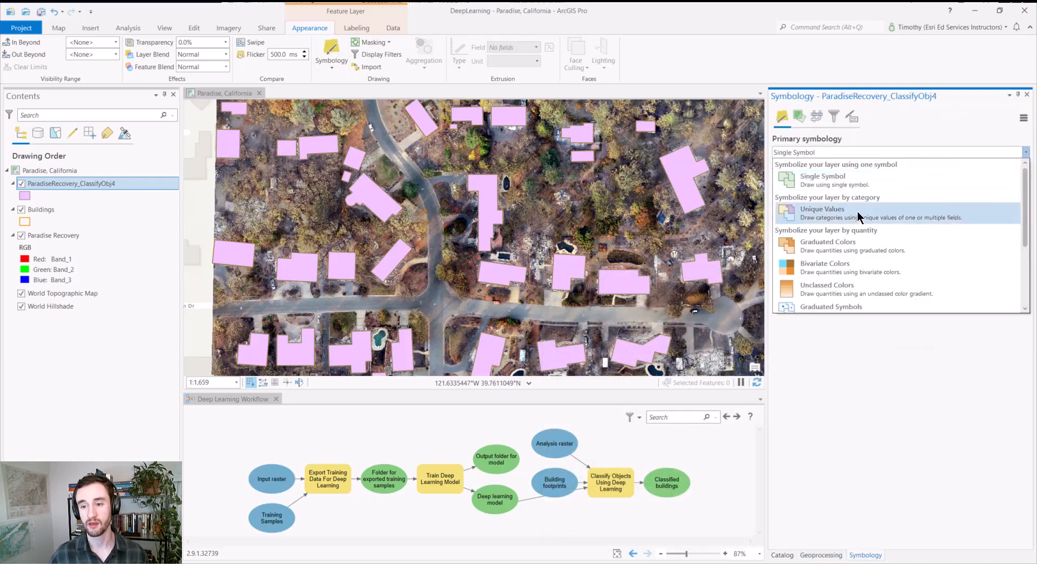
click(822, 209)
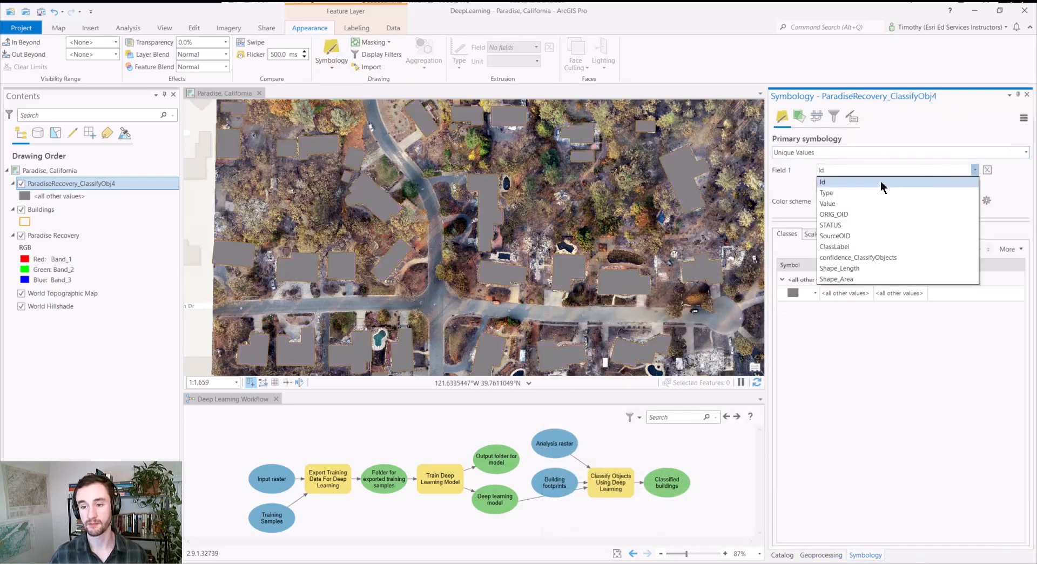
click(833, 246)
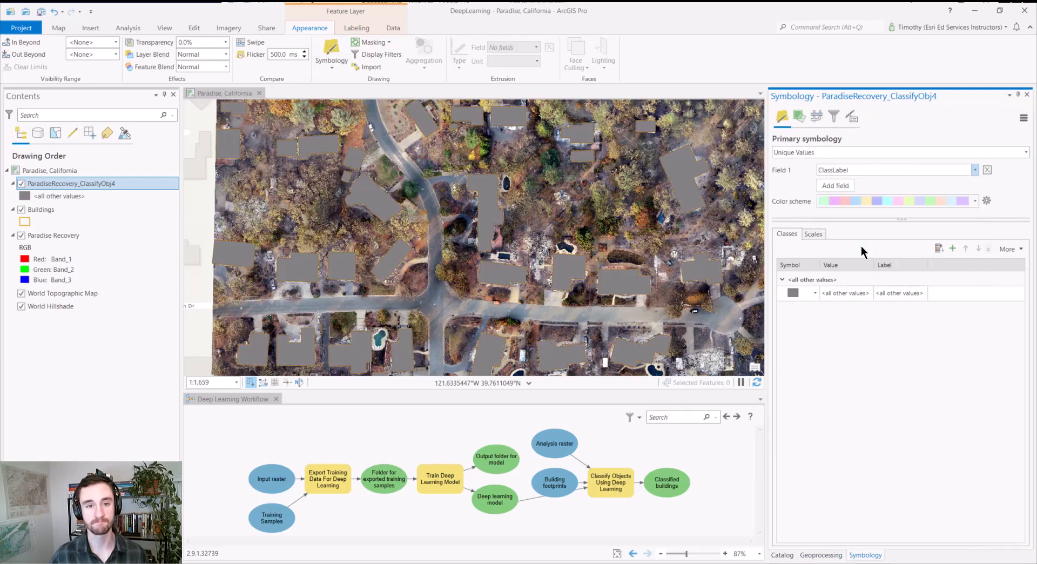